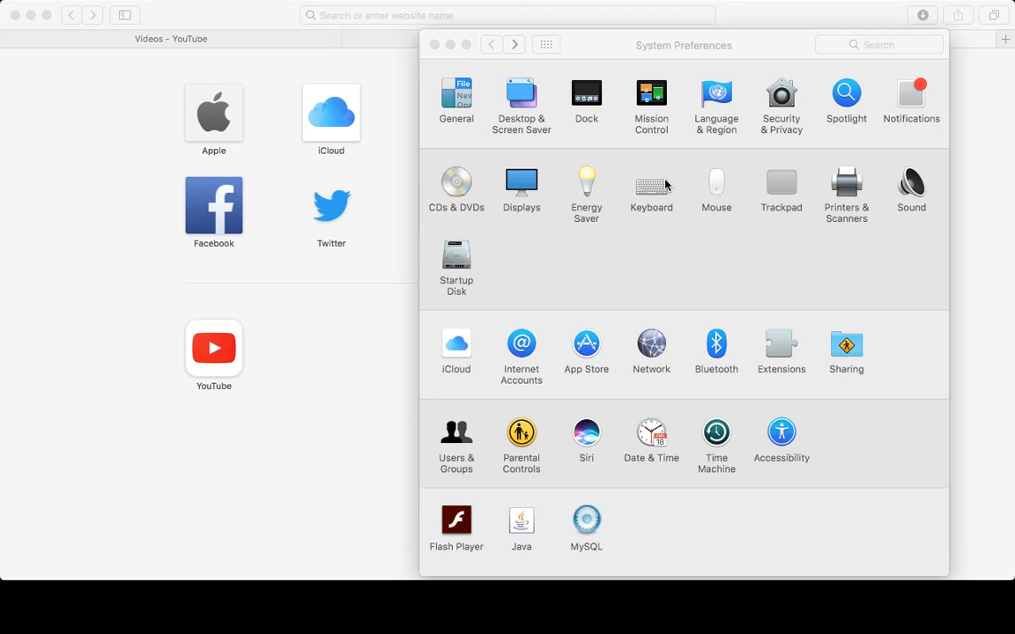
mouse_move(763, 219)
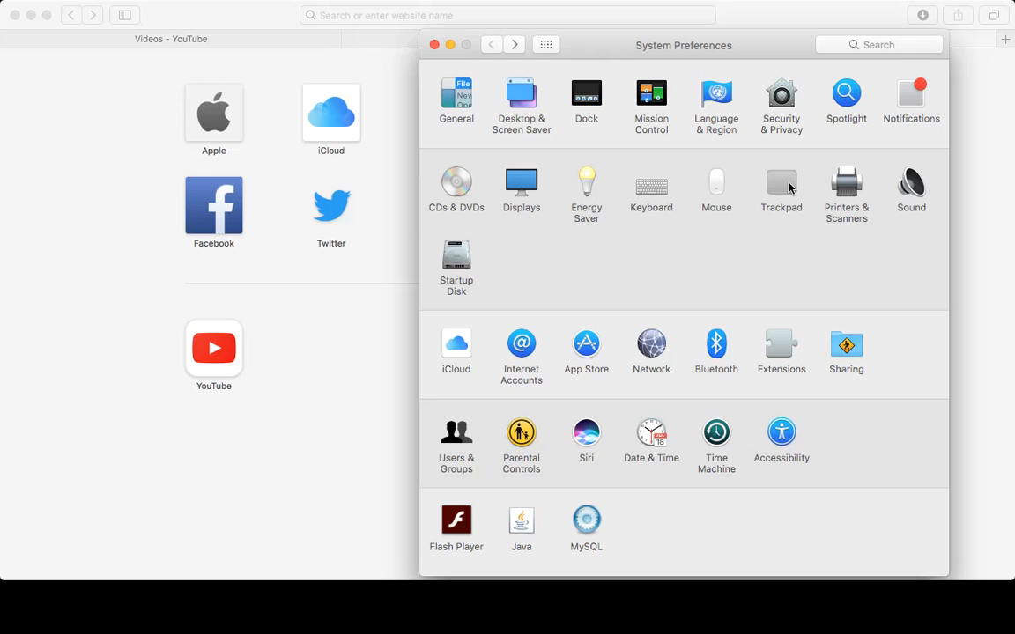
Review the Trackpad pane's Point & Click gestures, then move to the Scroll & Zoom settings.
left_click(780, 185)
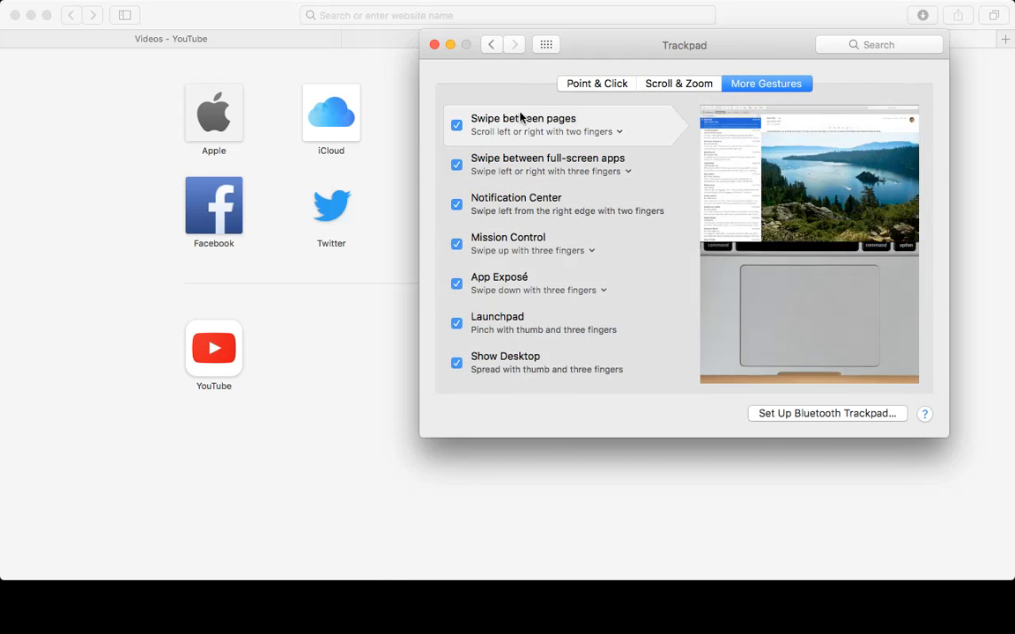
left_click(595, 83)
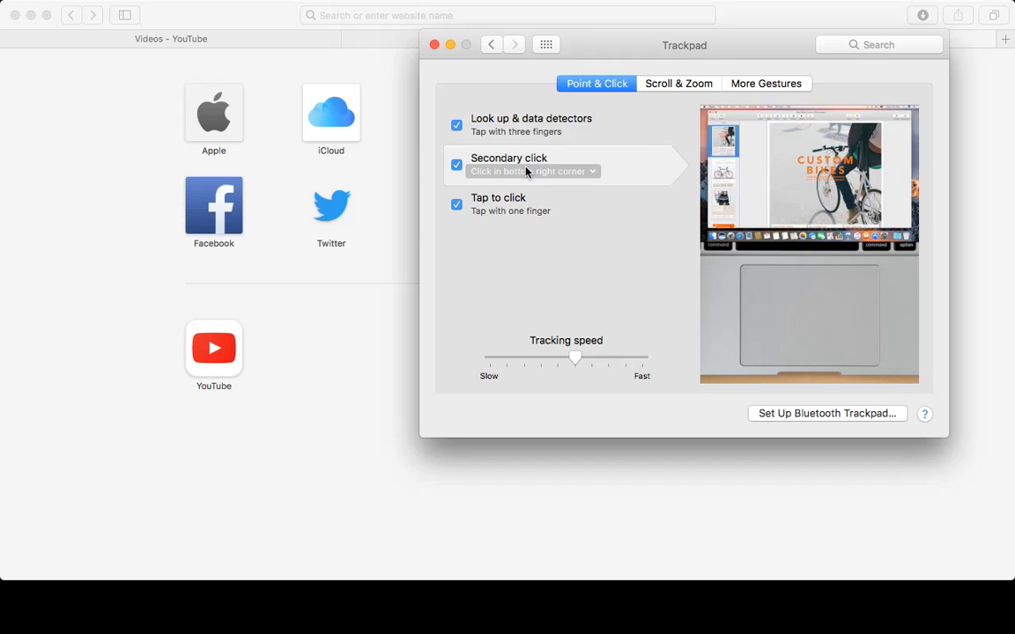
mouse_move(670, 210)
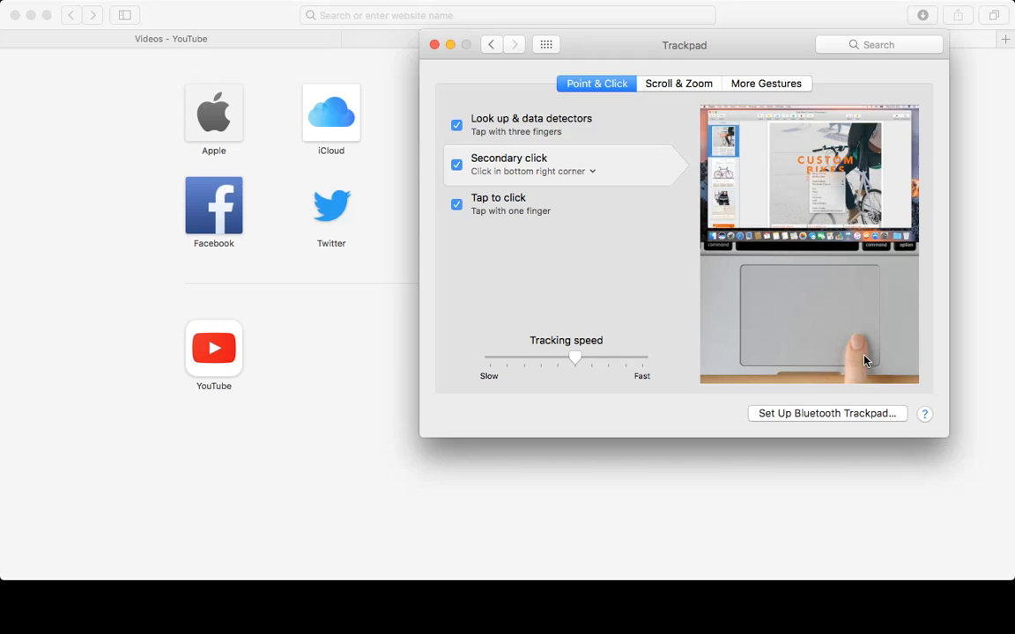
mouse_move(571, 211)
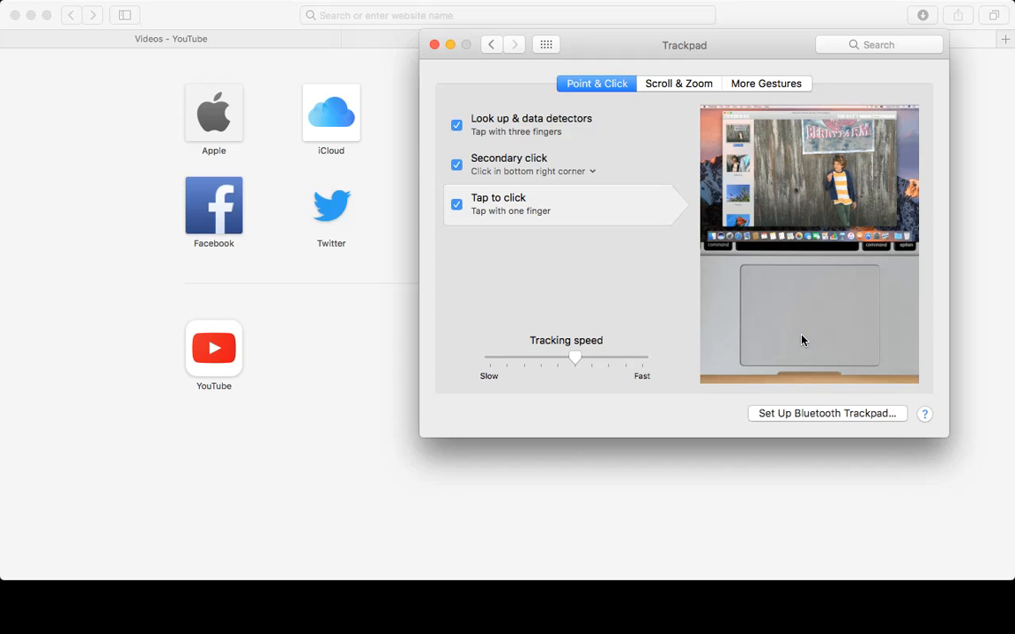
mouse_move(353, 328)
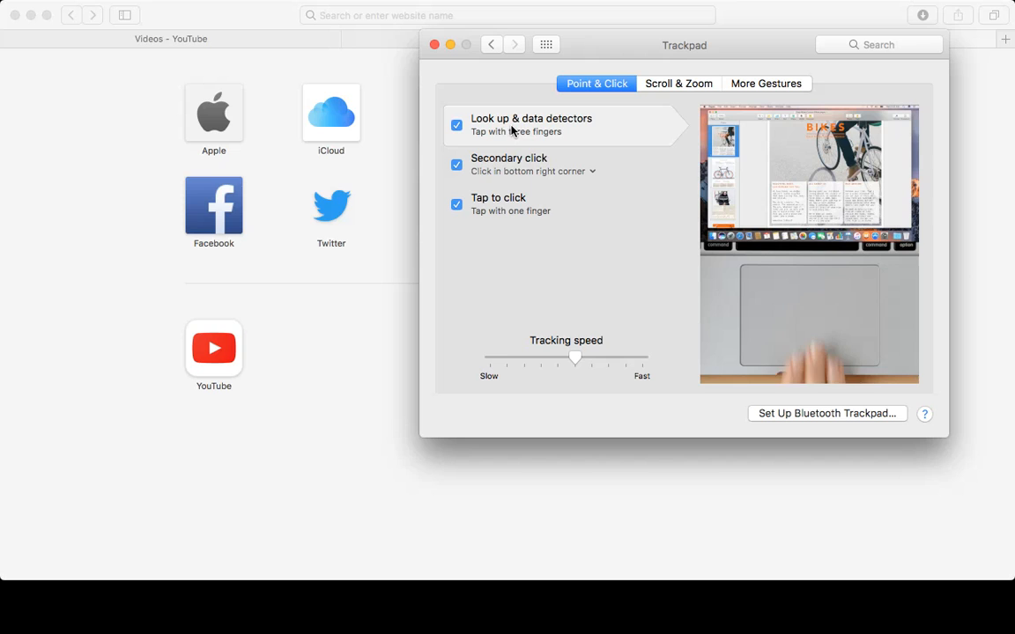
mouse_move(564, 139)
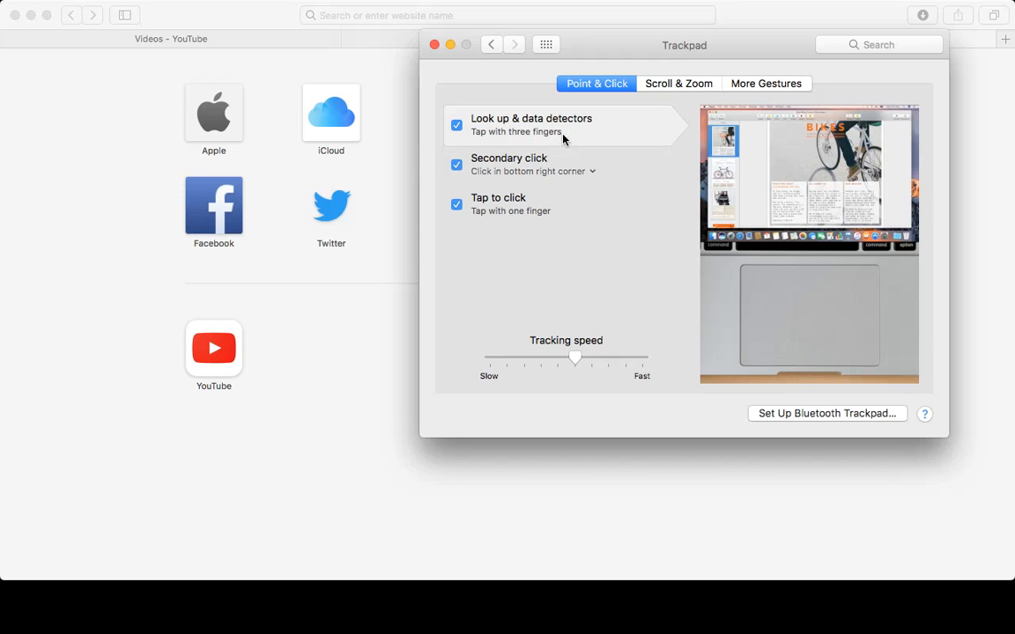
mouse_move(543, 100)
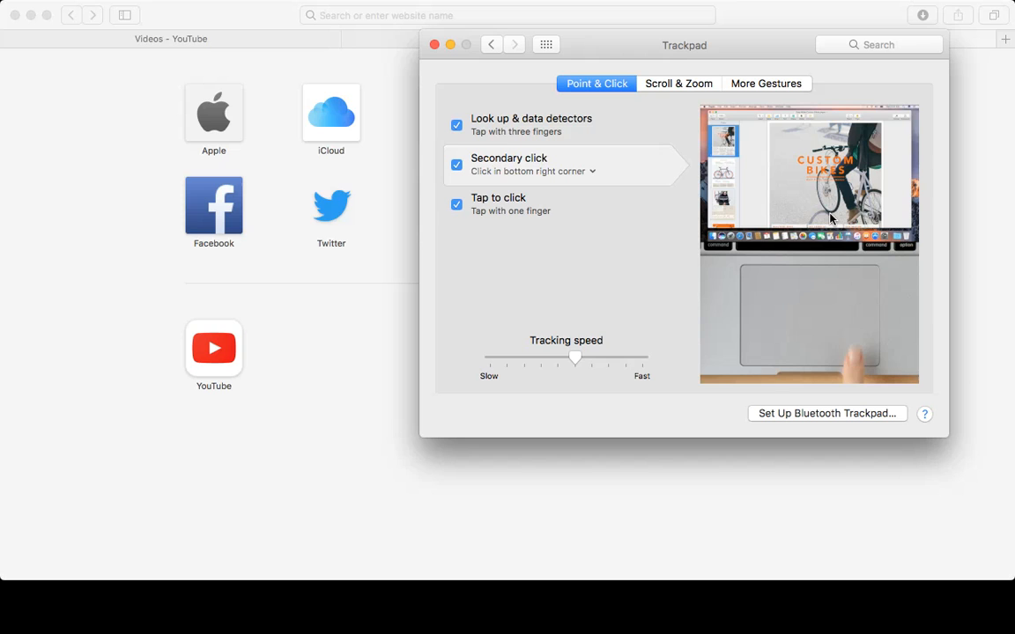
mouse_move(549, 125)
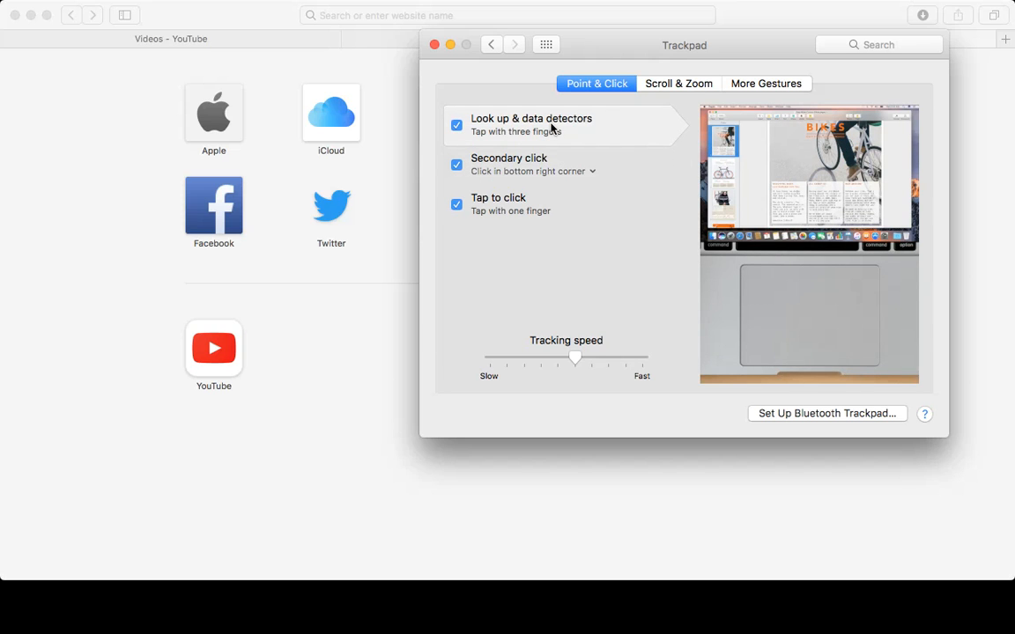
mouse_move(663, 125)
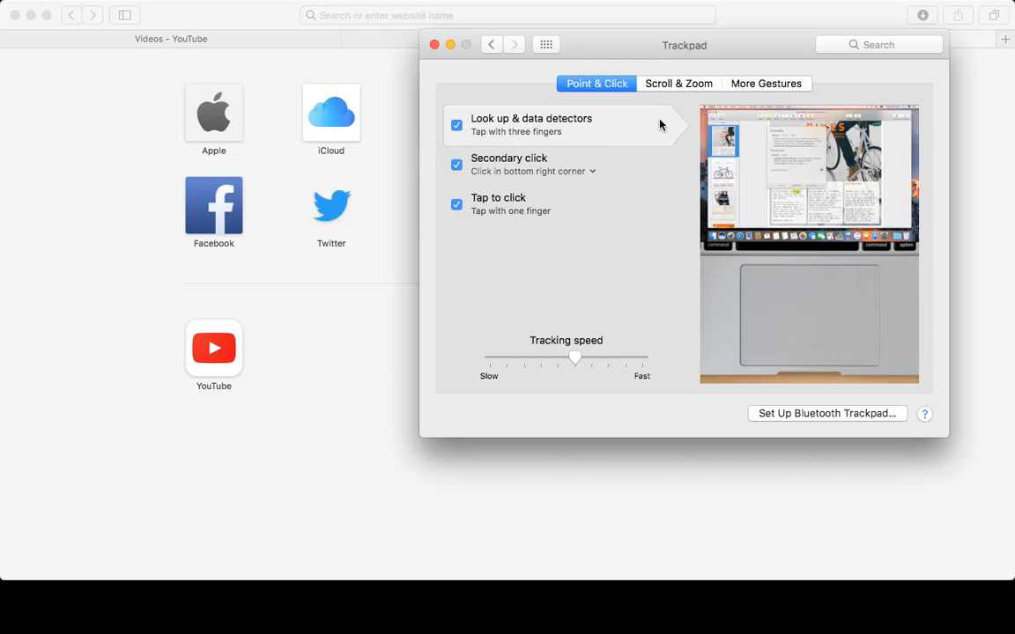
left_click(678, 82)
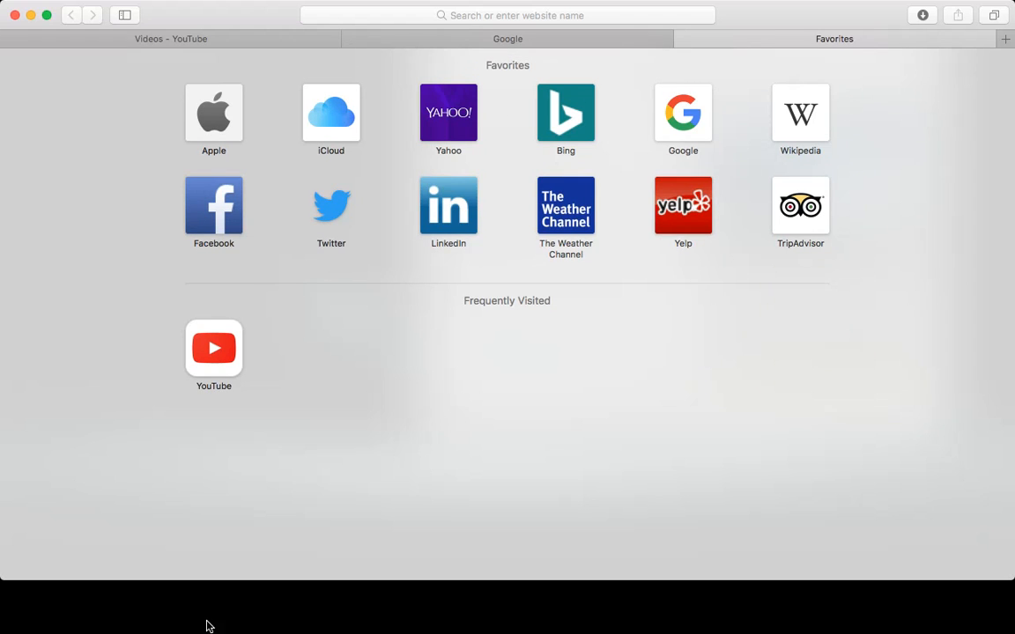
mouse_move(411, 39)
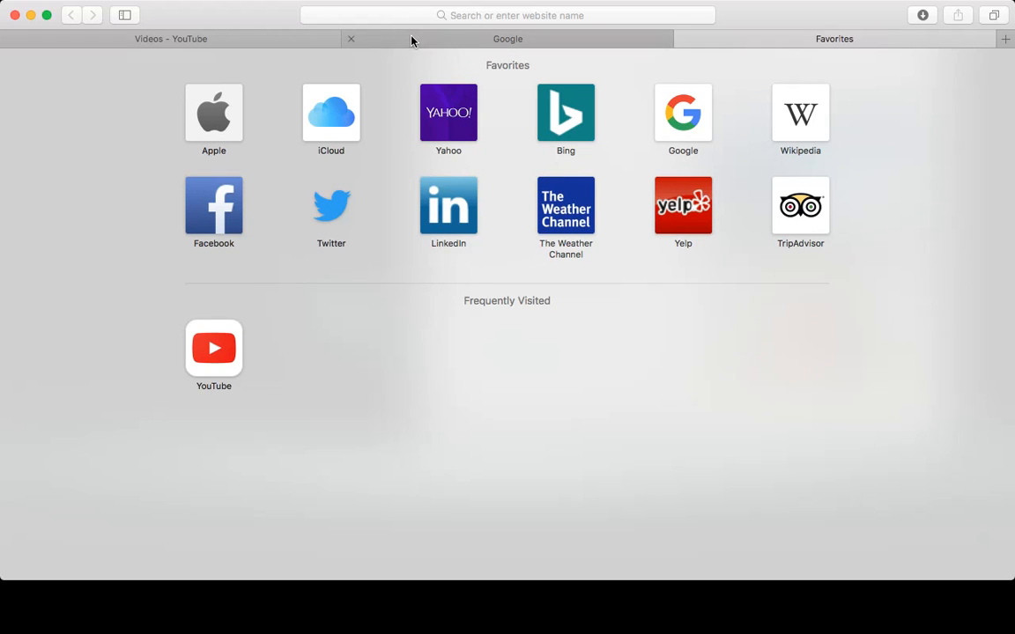
Switch Safari to the tab showing the Google India homepage.
left_click(508, 39)
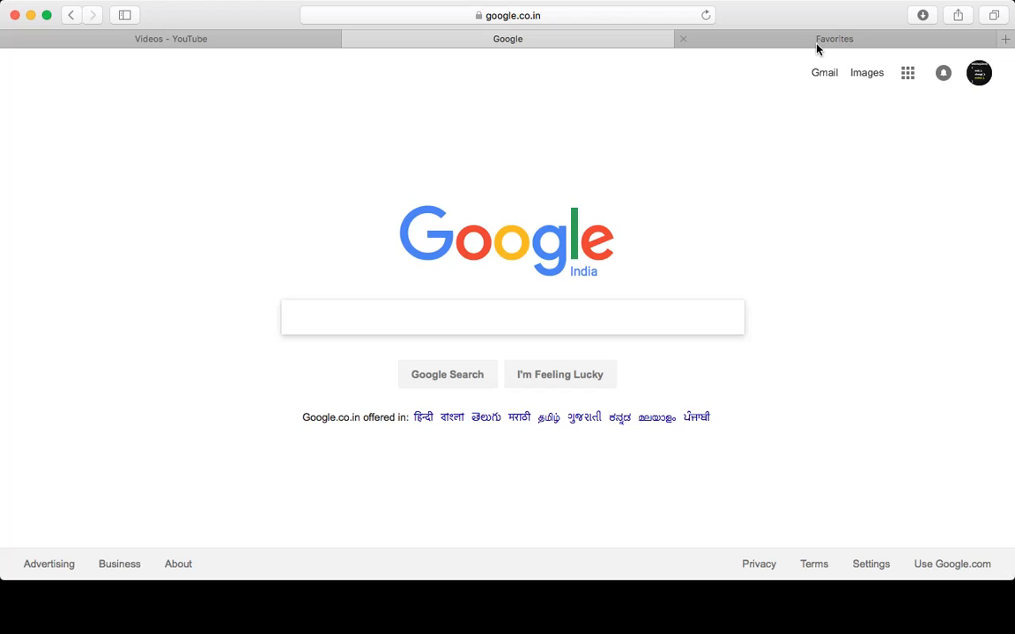
Load Yahoo from the Favorites tab and scroll down through its news stories.
left_click(835, 39)
type("yahoo.com")
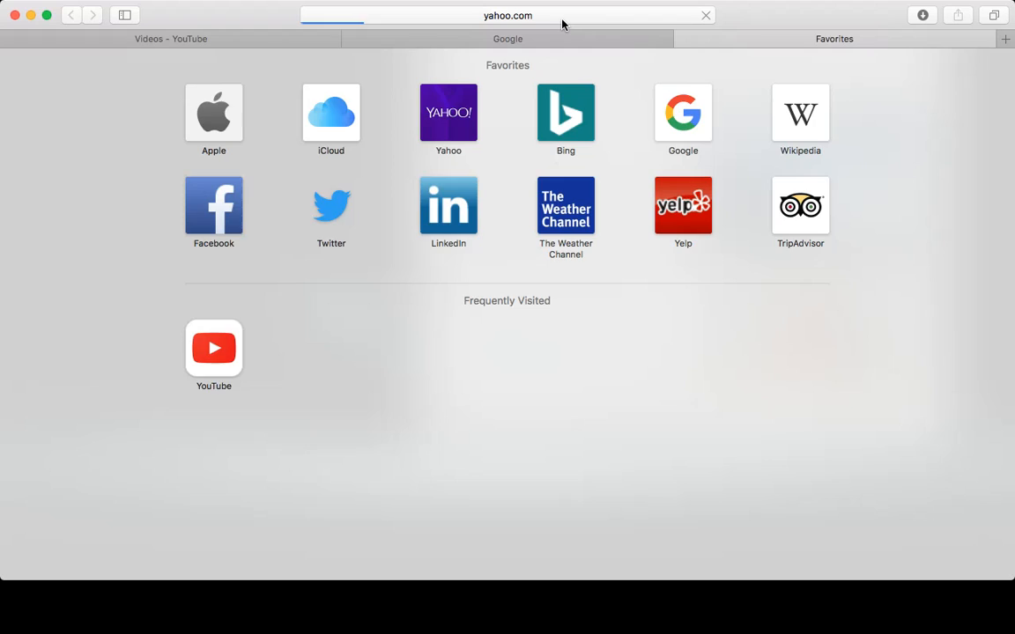
left_click(447, 113)
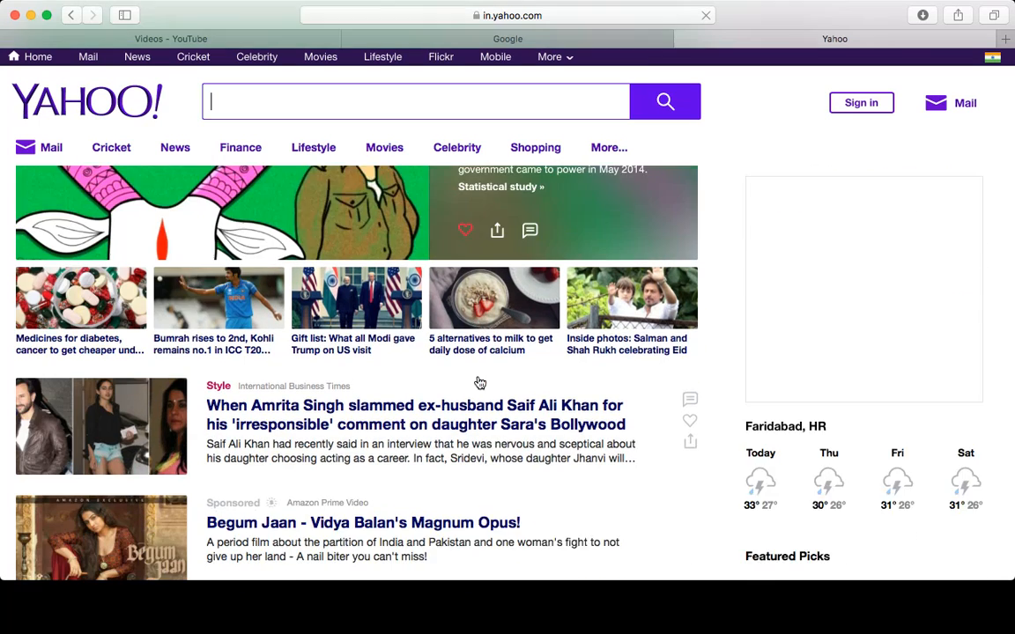
scroll("down", 3)
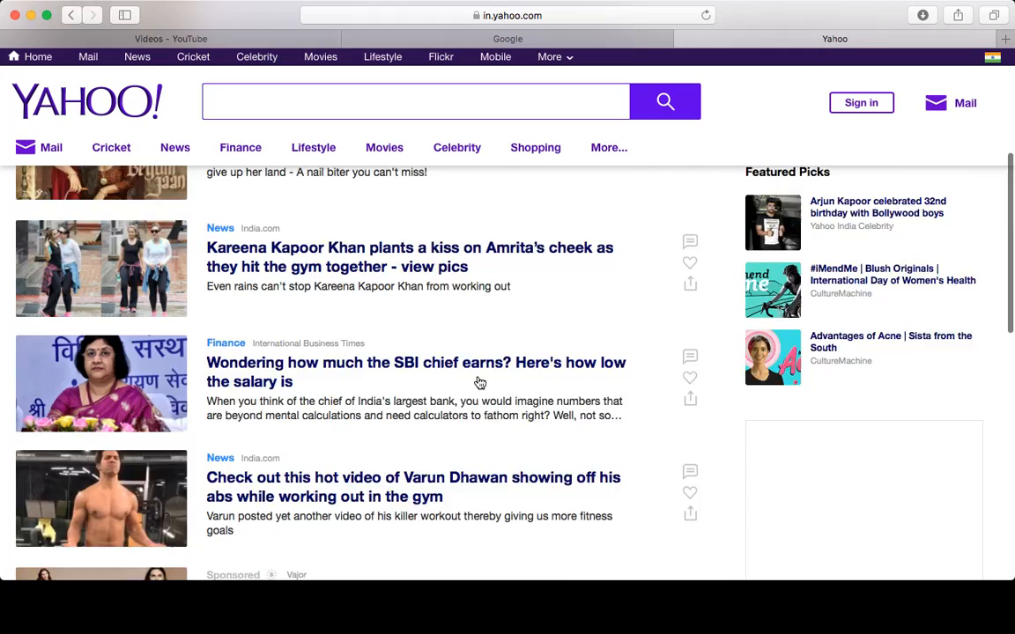
scroll("down", 3)
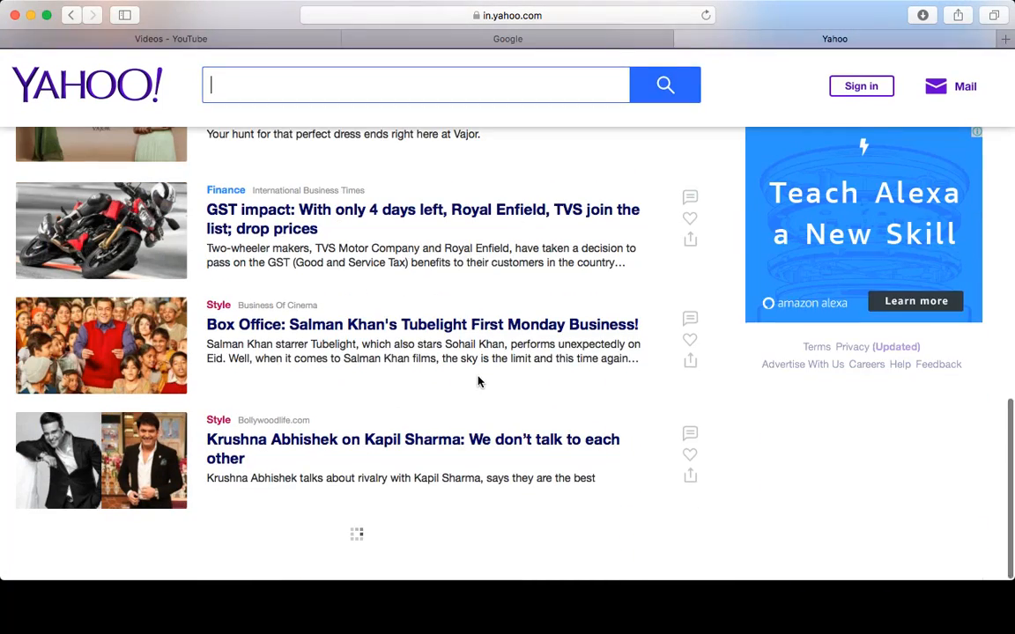
scroll("down", 3)
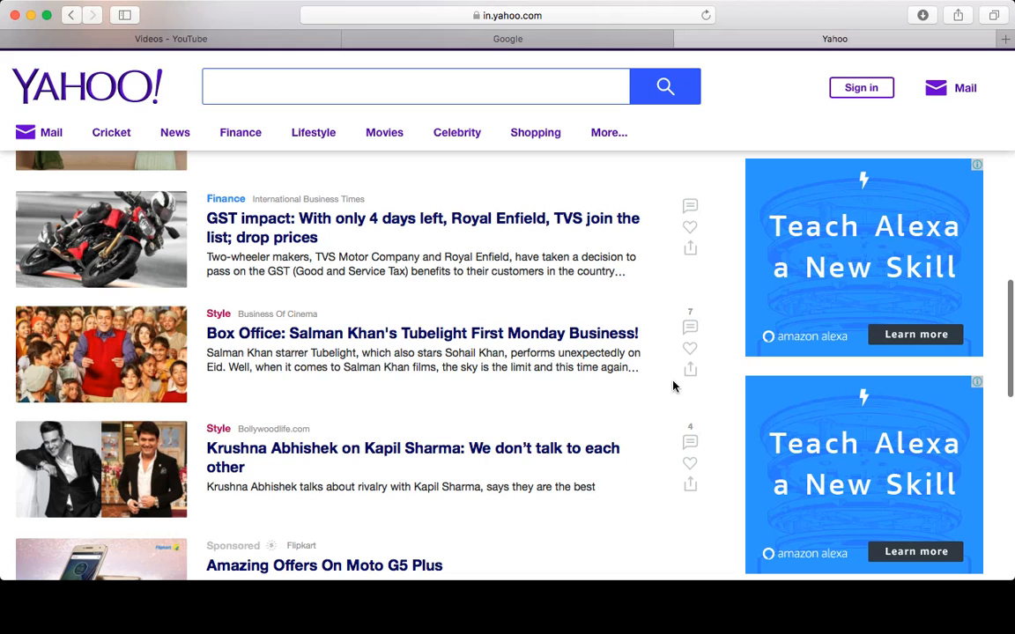
mouse_move(458, 608)
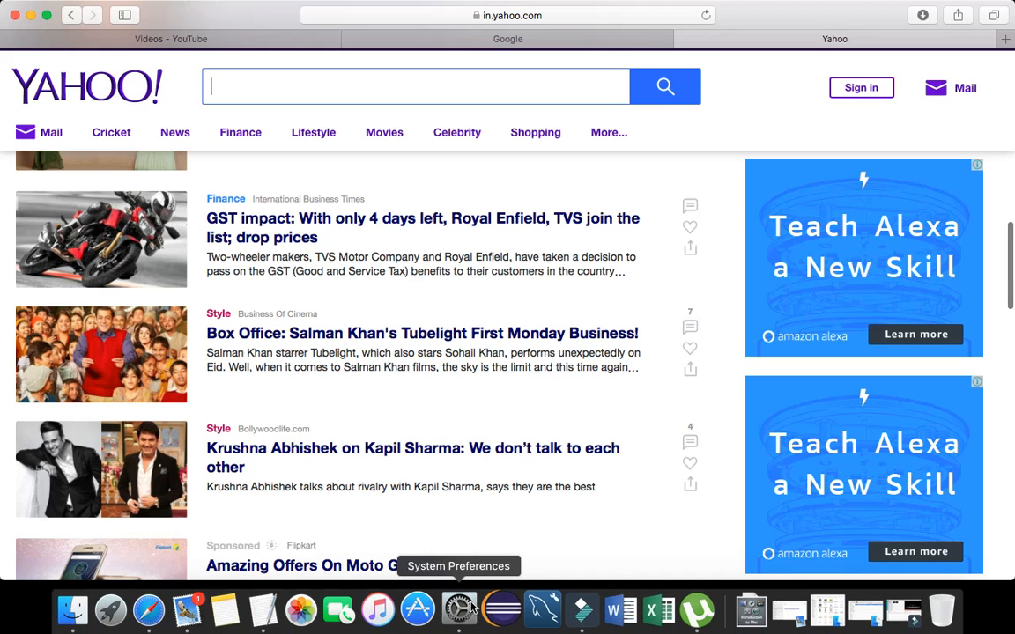
left_click(458, 609)
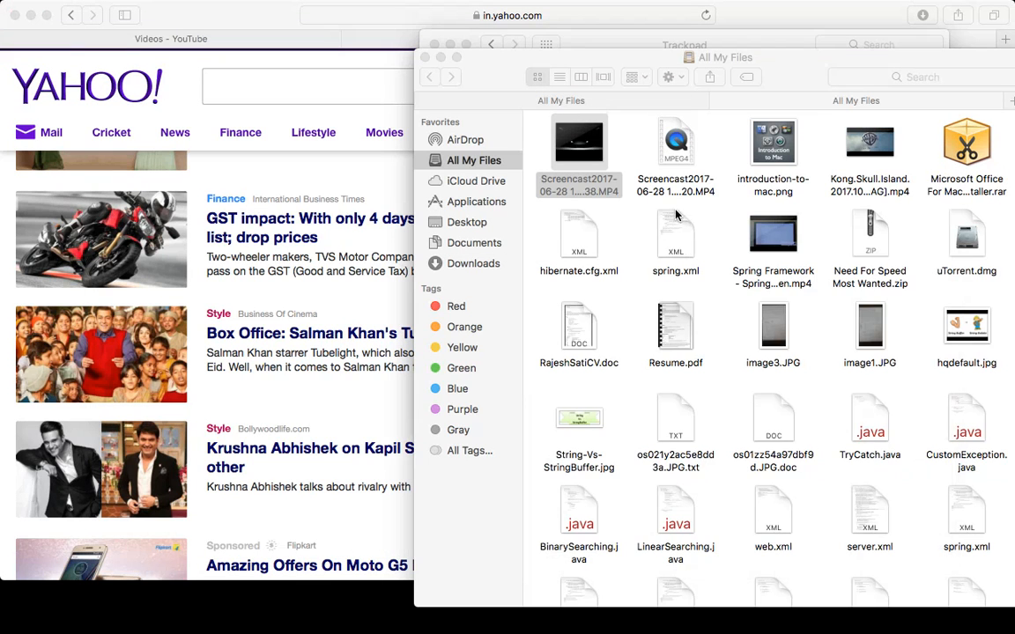
mouse_move(728, 254)
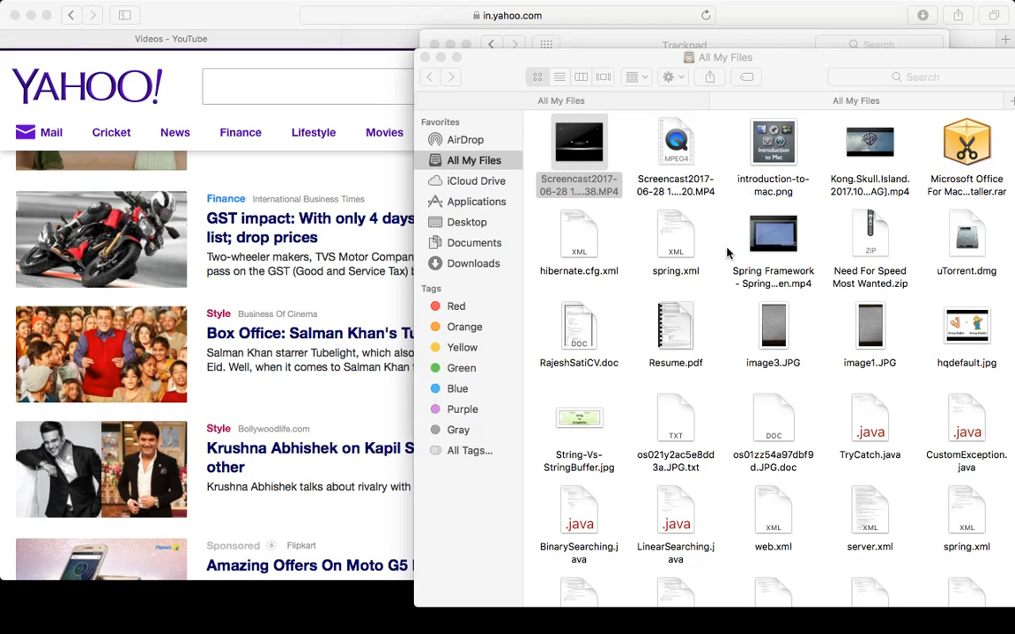
mouse_move(737, 204)
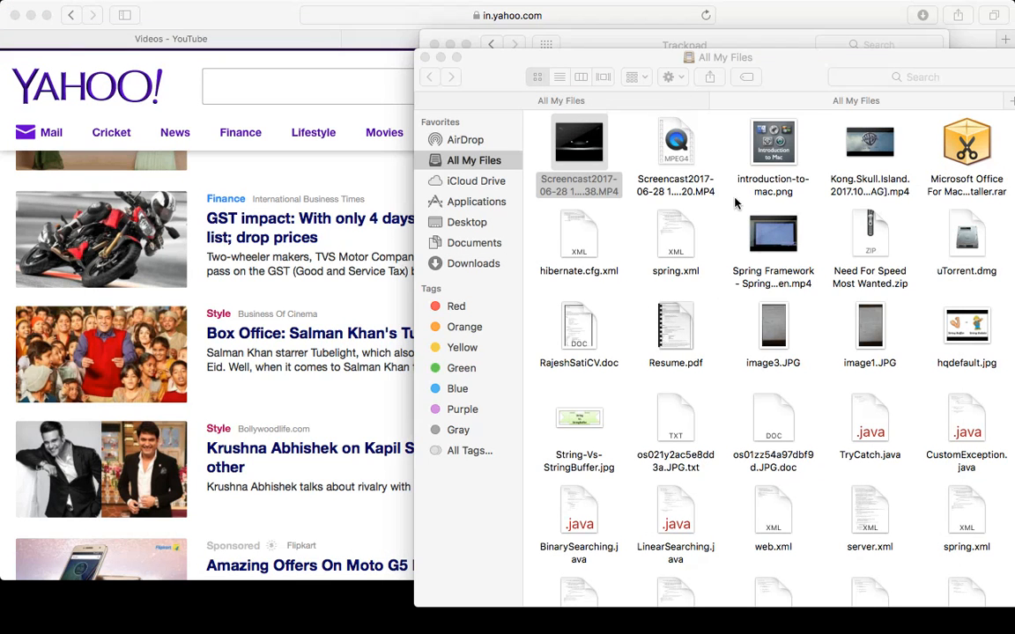
Select the introduction-to-mac.png image in Finder's All My Files list.
left_click(772, 143)
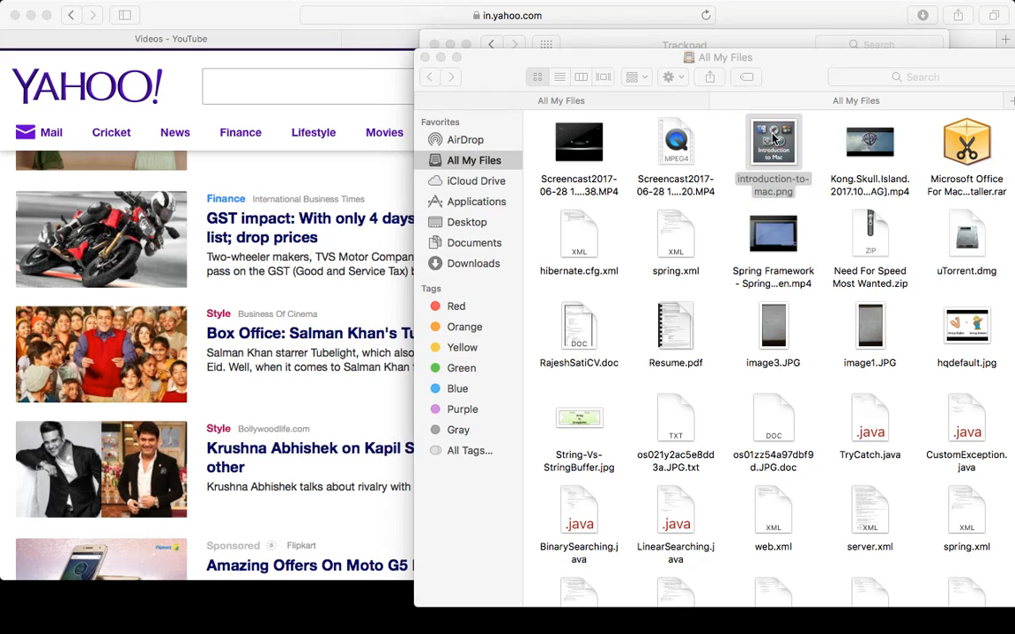
View introduction-to-mac.png rotated in Preview, then close it back to Finder.
double_click(772, 141)
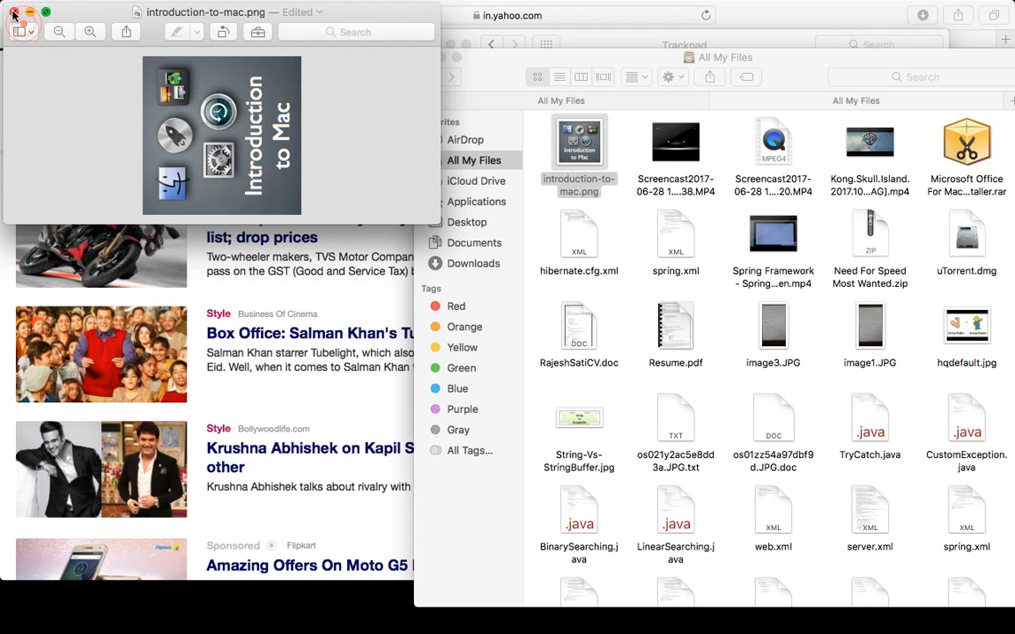
left_click(14, 13)
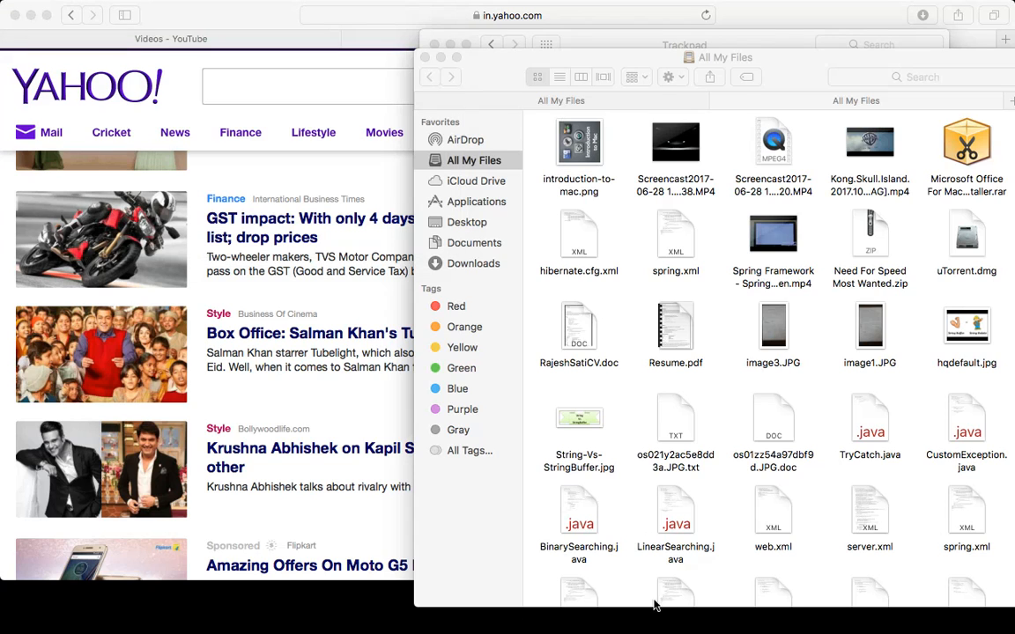
mouse_move(744, 608)
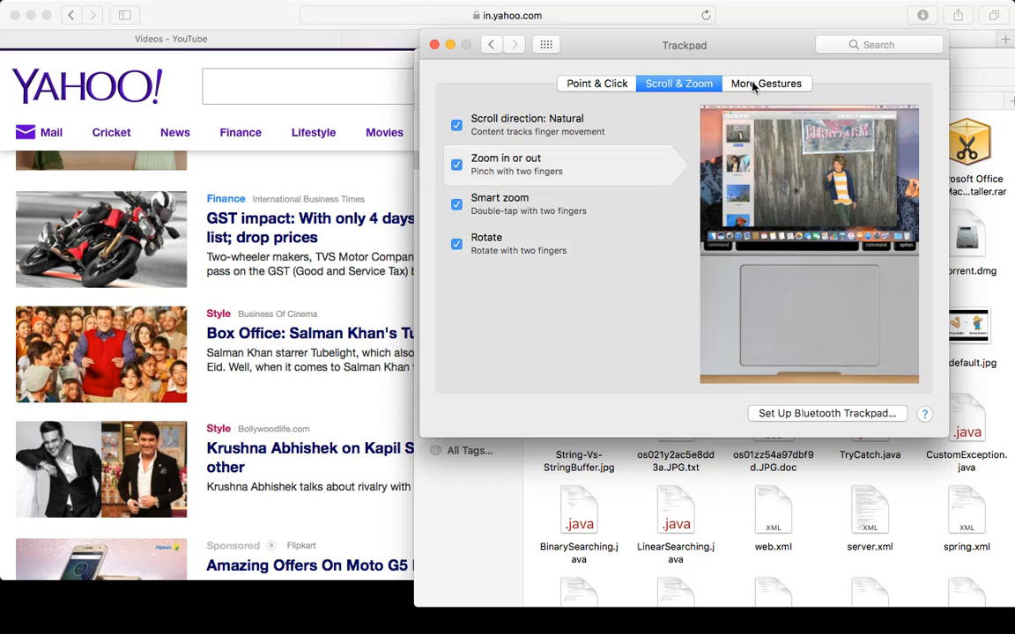
Show the More Gestures settings such as Mission Control and Launchpad, all enabled.
left_click(764, 82)
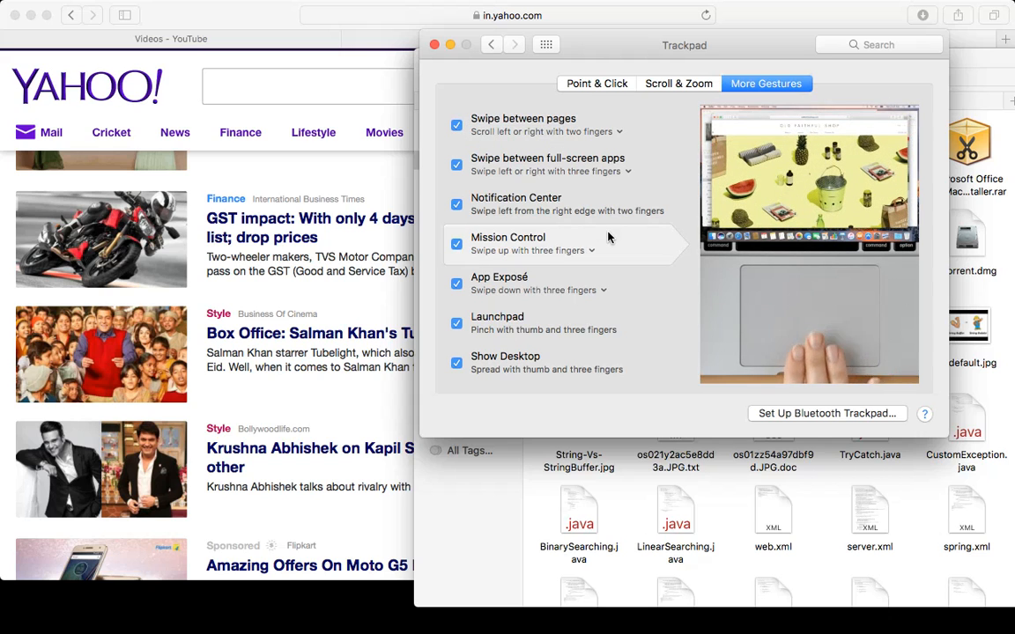
mouse_move(519, 368)
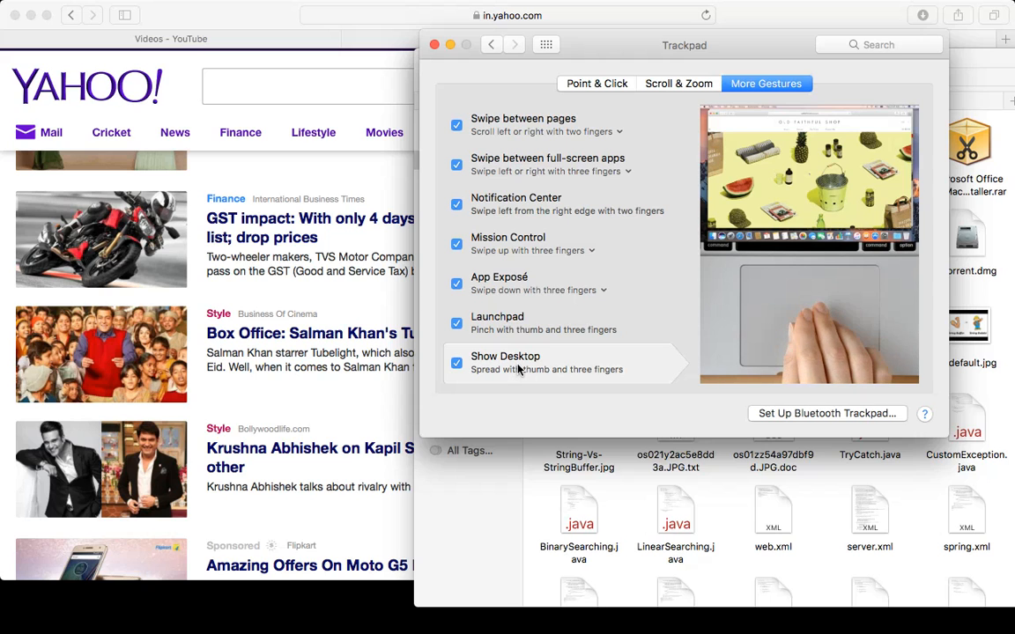